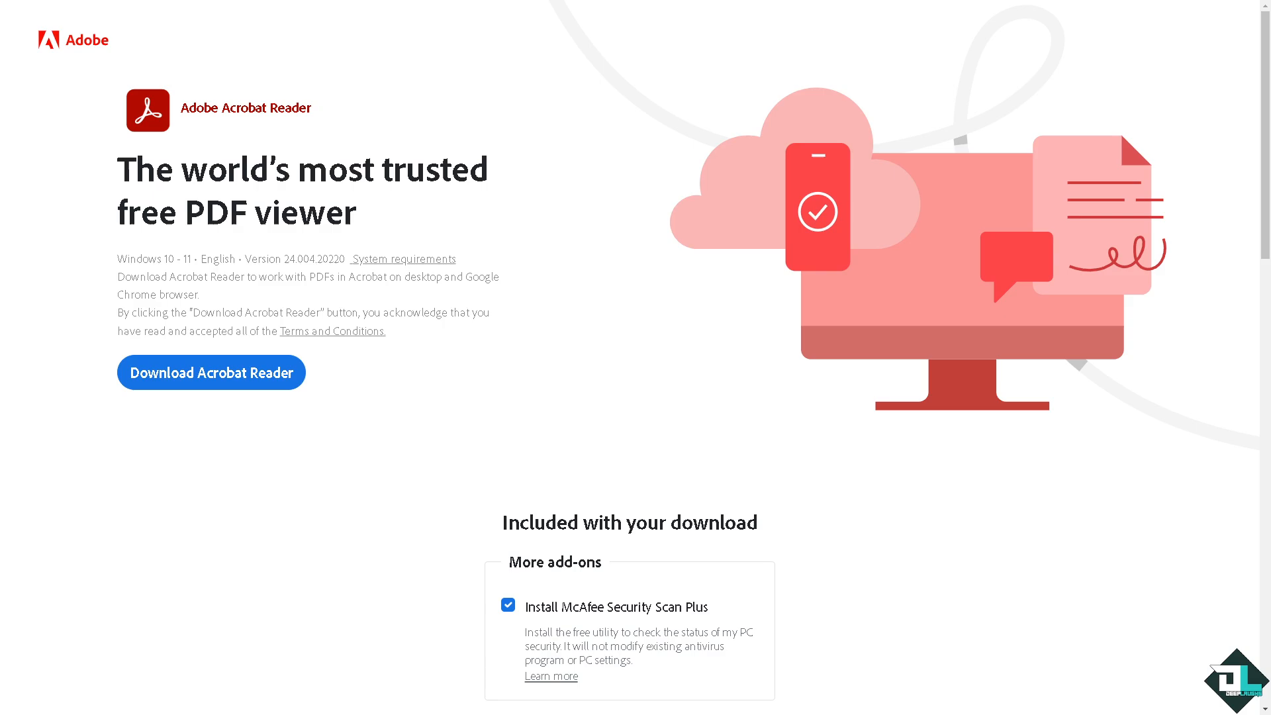
- Scroll the Acrobat Reader download page and choose Apply for a license to reach Adobe sign-in
{"action": "scroll", "scroll_direction": "down", "scroll_amount": 3}
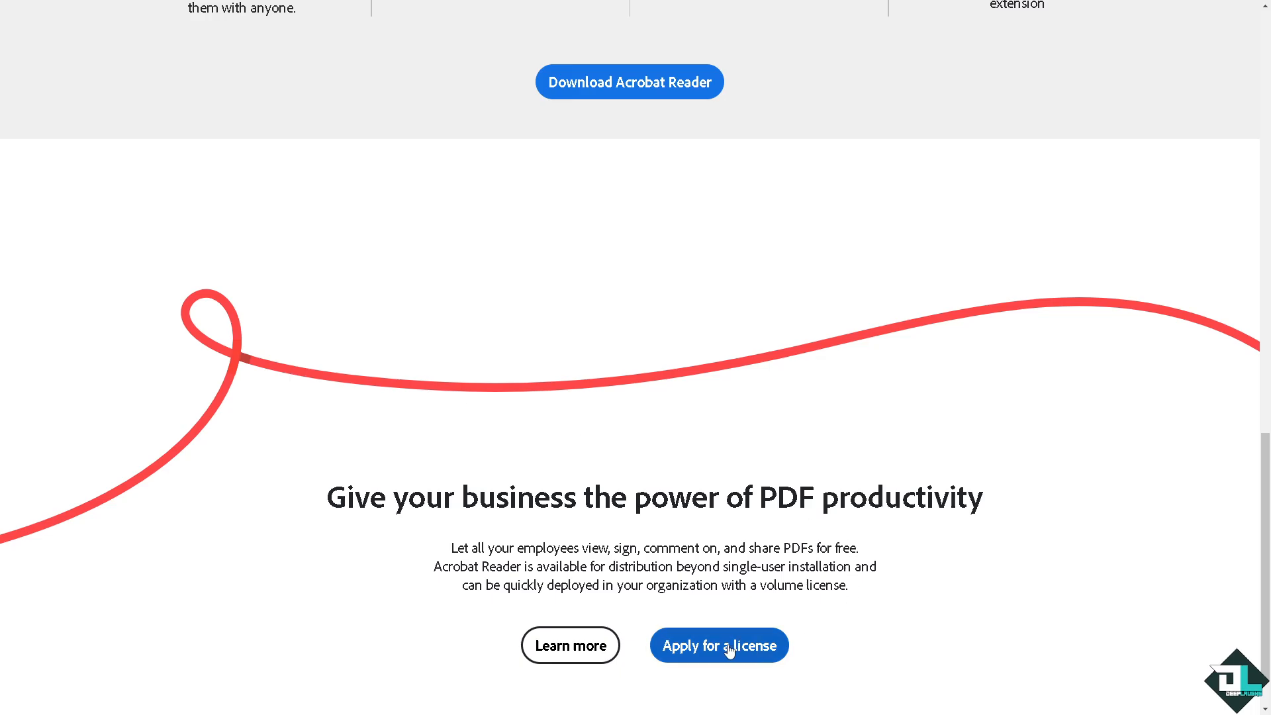
{"action": "left_click", "coordinate": [719, 646]}
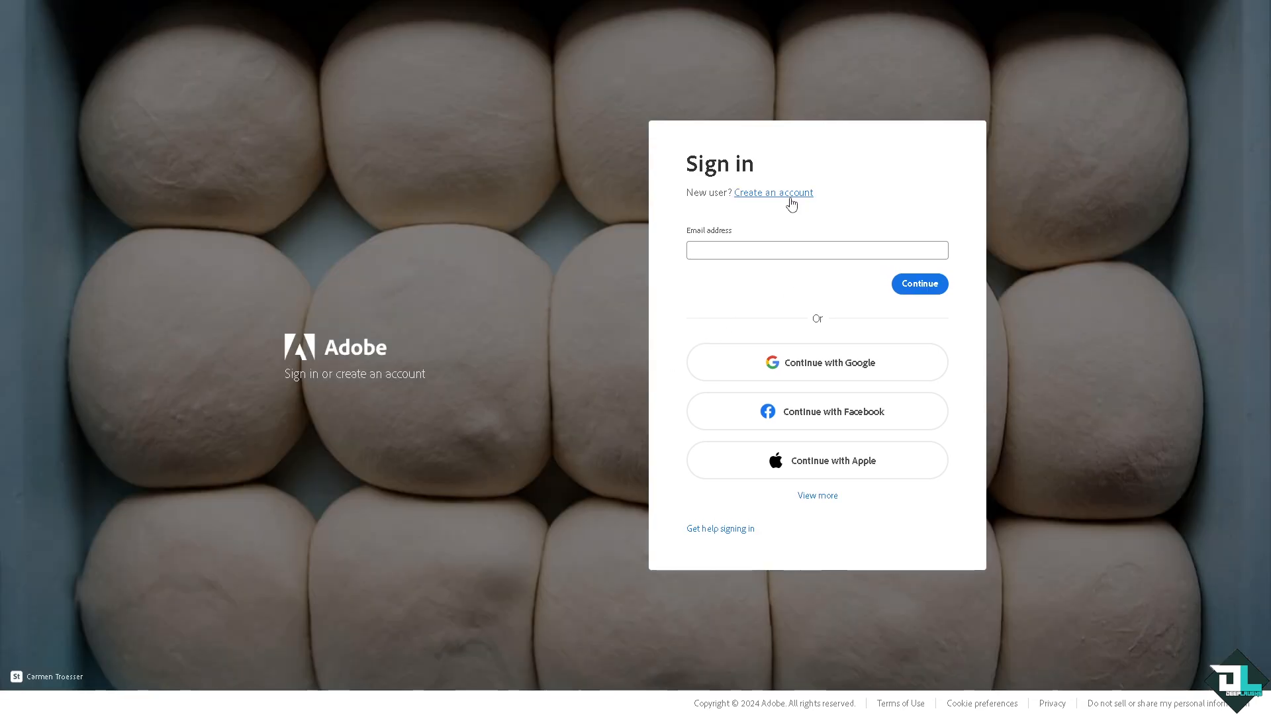
- Complete the Adobe sign-in and land on the Acrobat online Home with recent files
{"action": "left_click", "coordinate": [772, 192]}
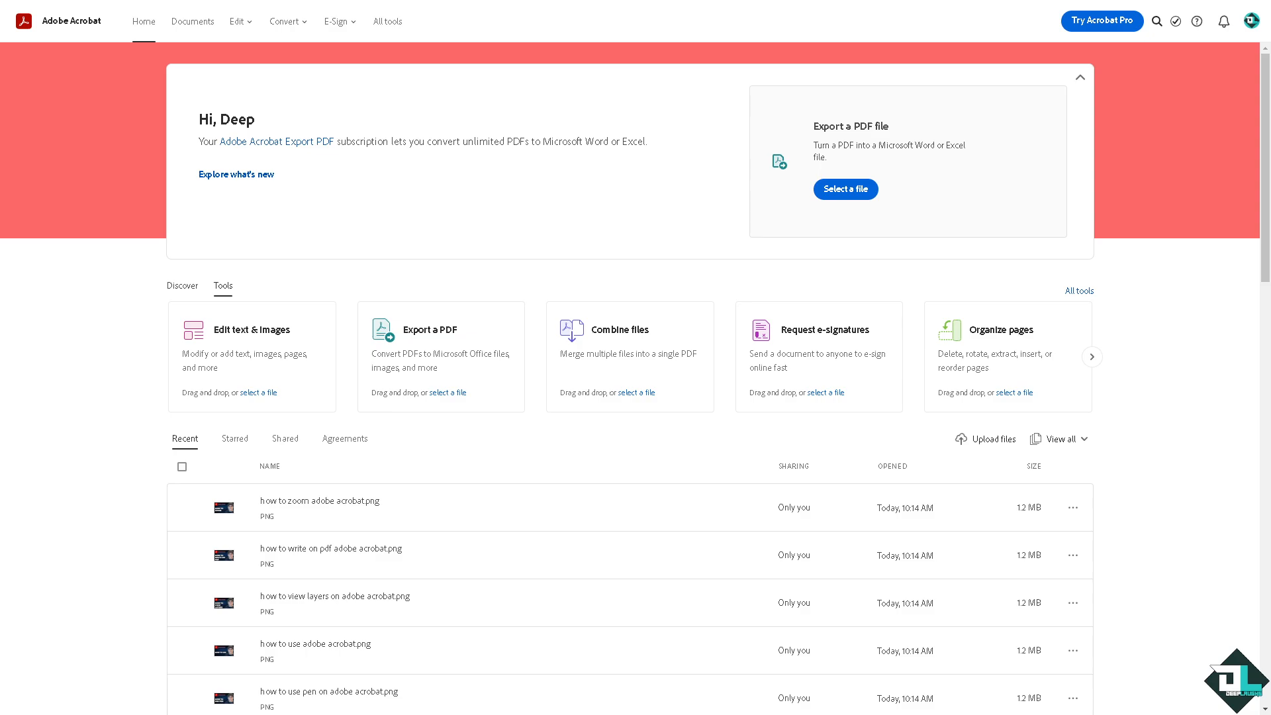
{"action": "mouse_move", "coordinate": [3, 307]}
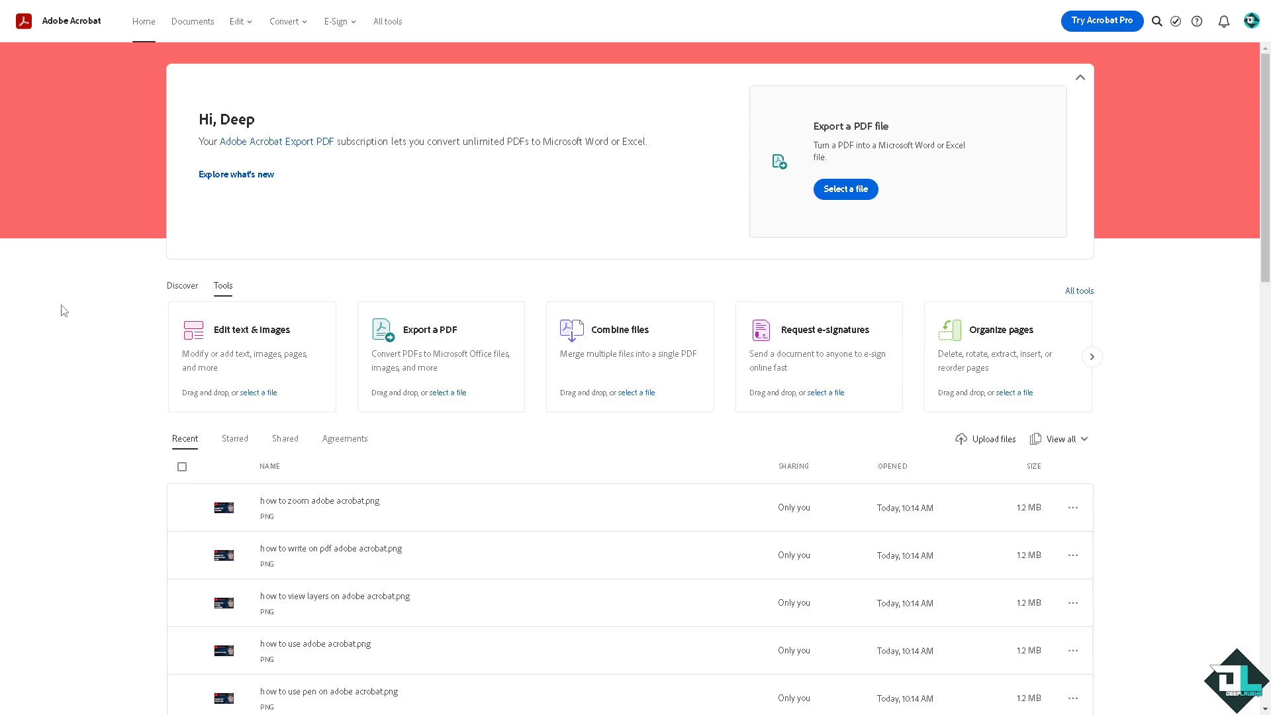
{"action": "mouse_move", "coordinate": [460, 281]}
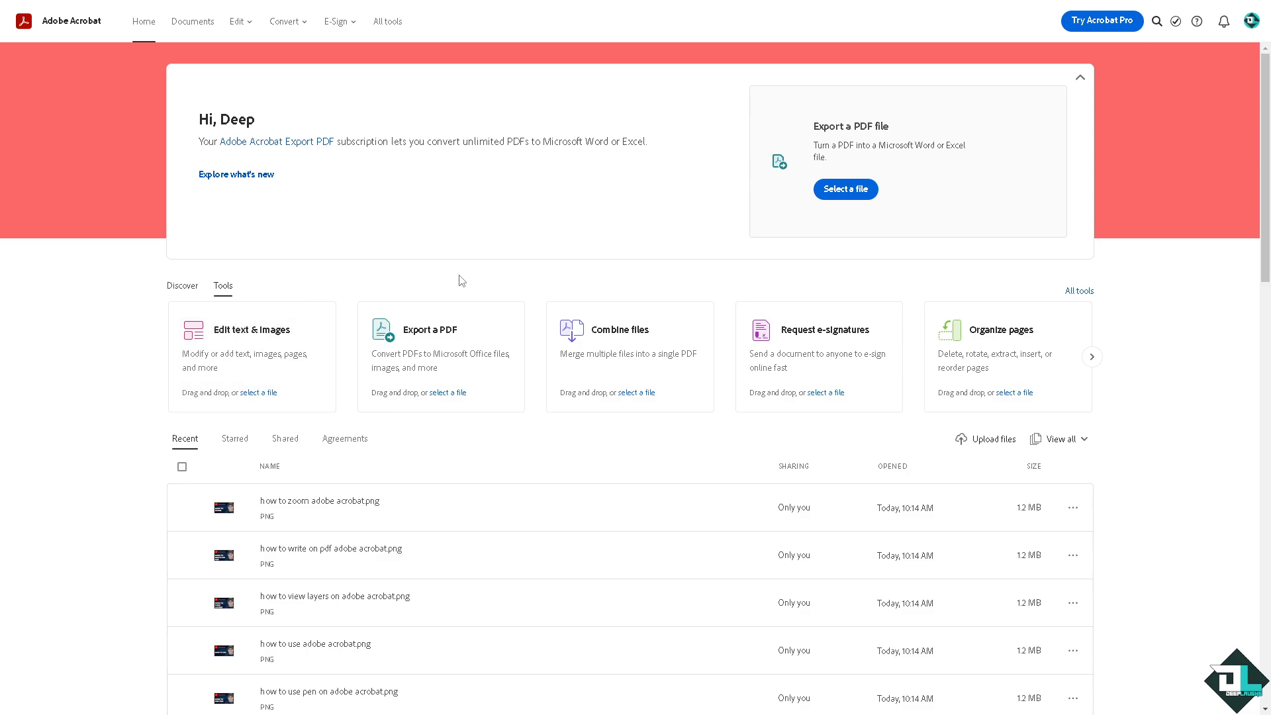
- From Documents, open the 'how to add adobe acrobat signature' PNG in the online viewer
{"action": "left_click", "coordinate": [192, 21]}
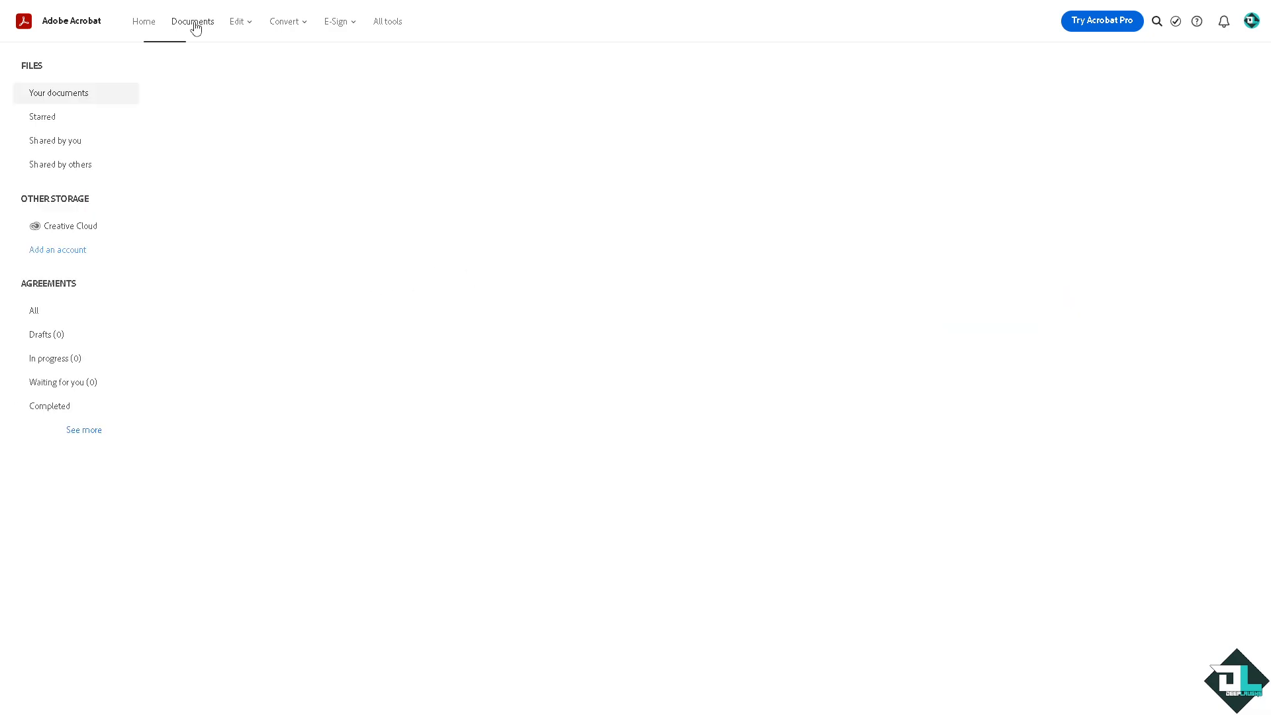
{"action": "left_click", "coordinate": [192, 21]}
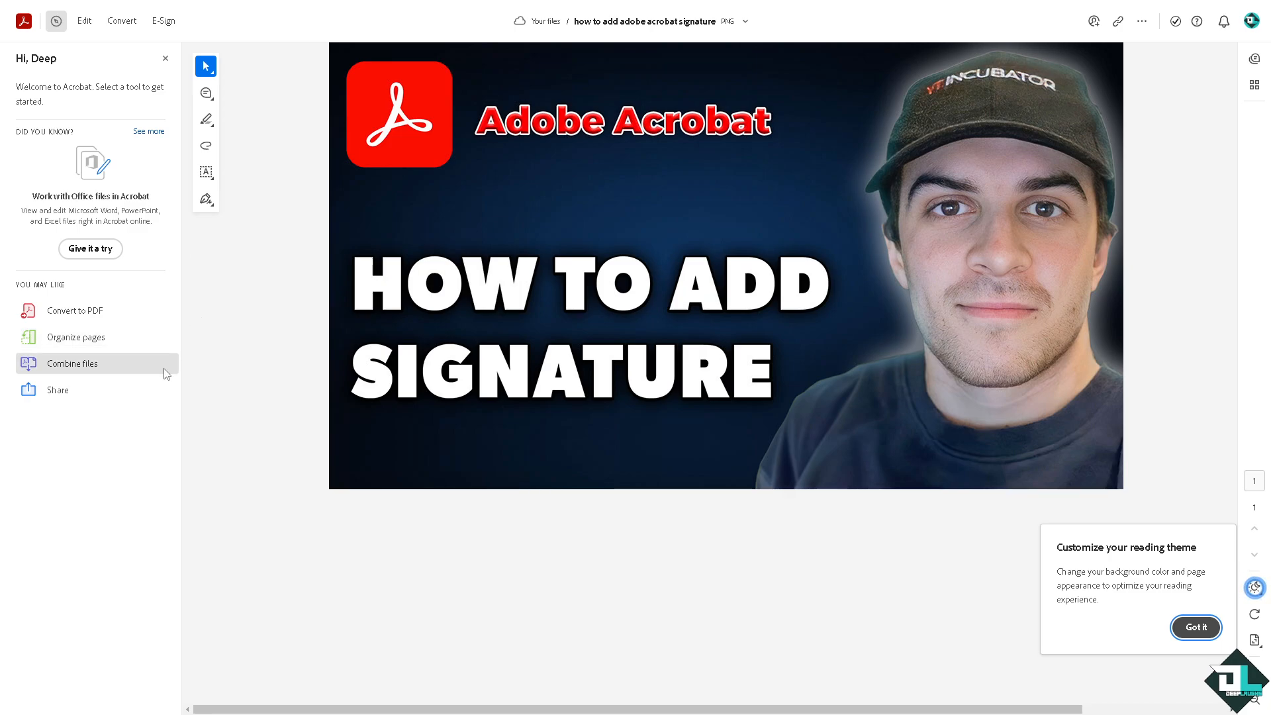
{"action": "mouse_move", "coordinate": [230, 283]}
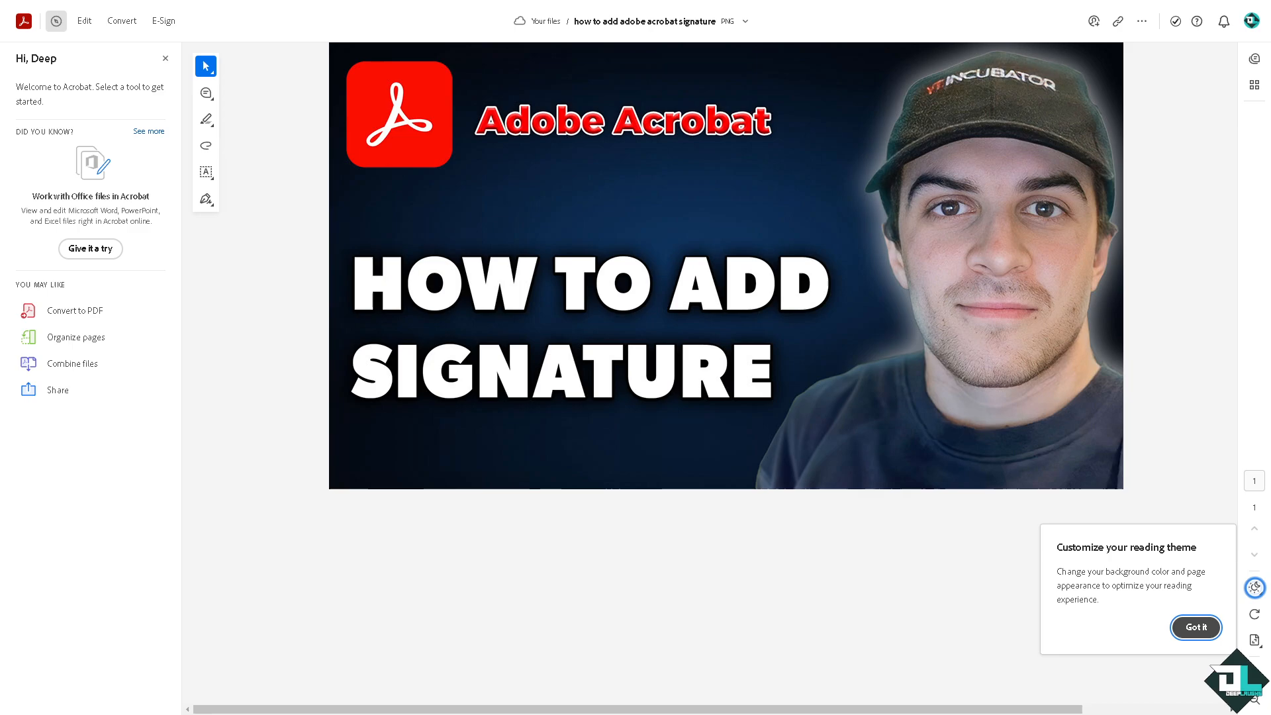
{"action": "mouse_move", "coordinate": [163, 21]}
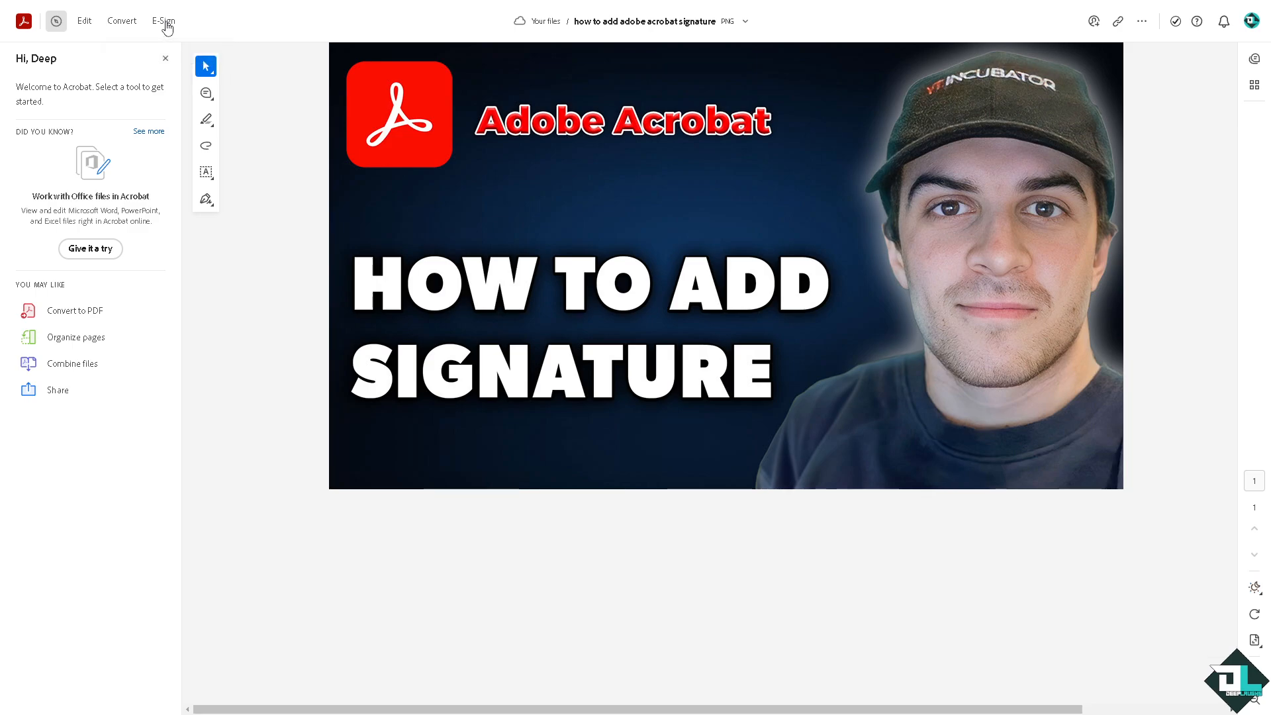
- Bring up the E-Sign panel beside the signature image
{"action": "left_click", "coordinate": [163, 21]}
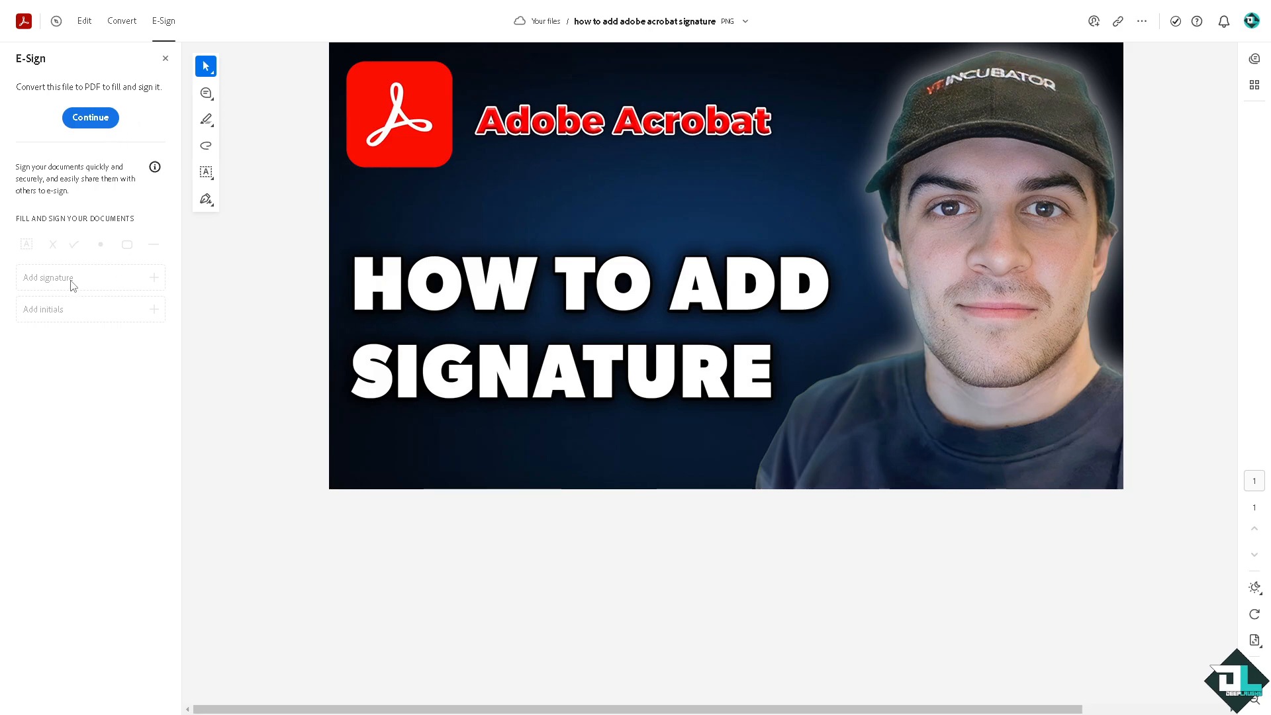
{"action": "mouse_move", "coordinate": [229, 242]}
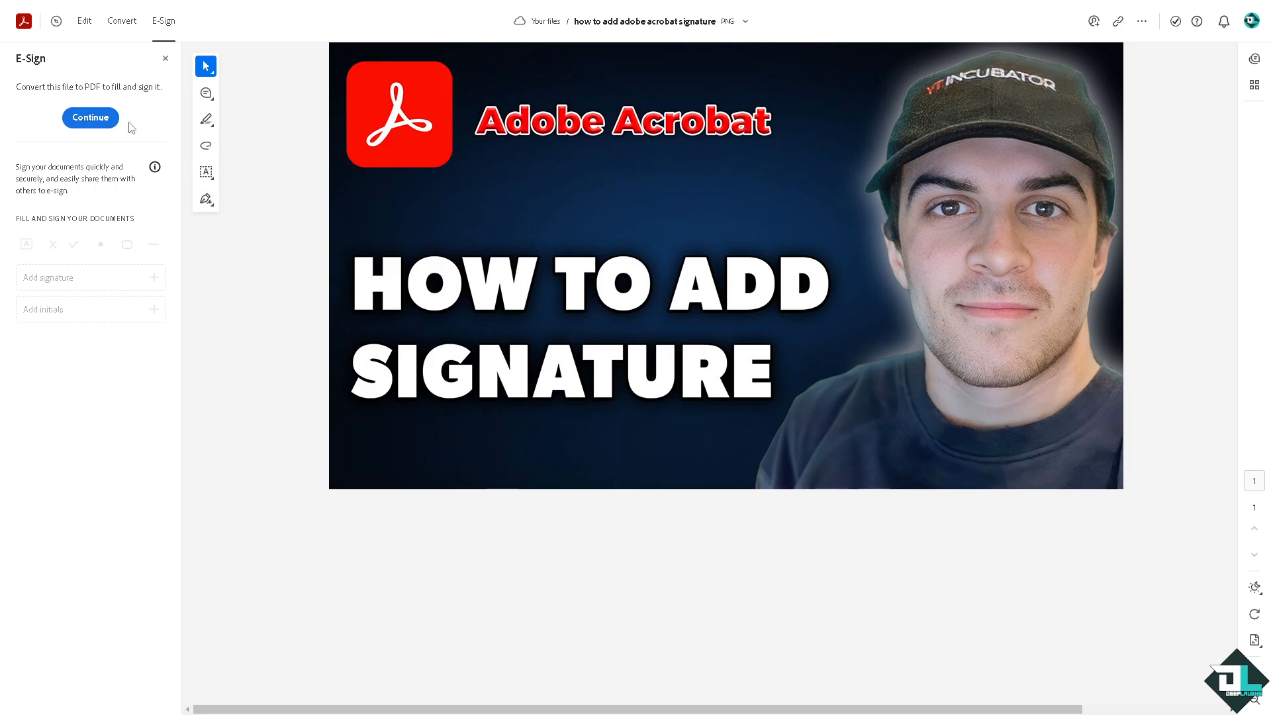
{"action": "mouse_move", "coordinate": [92, 196]}
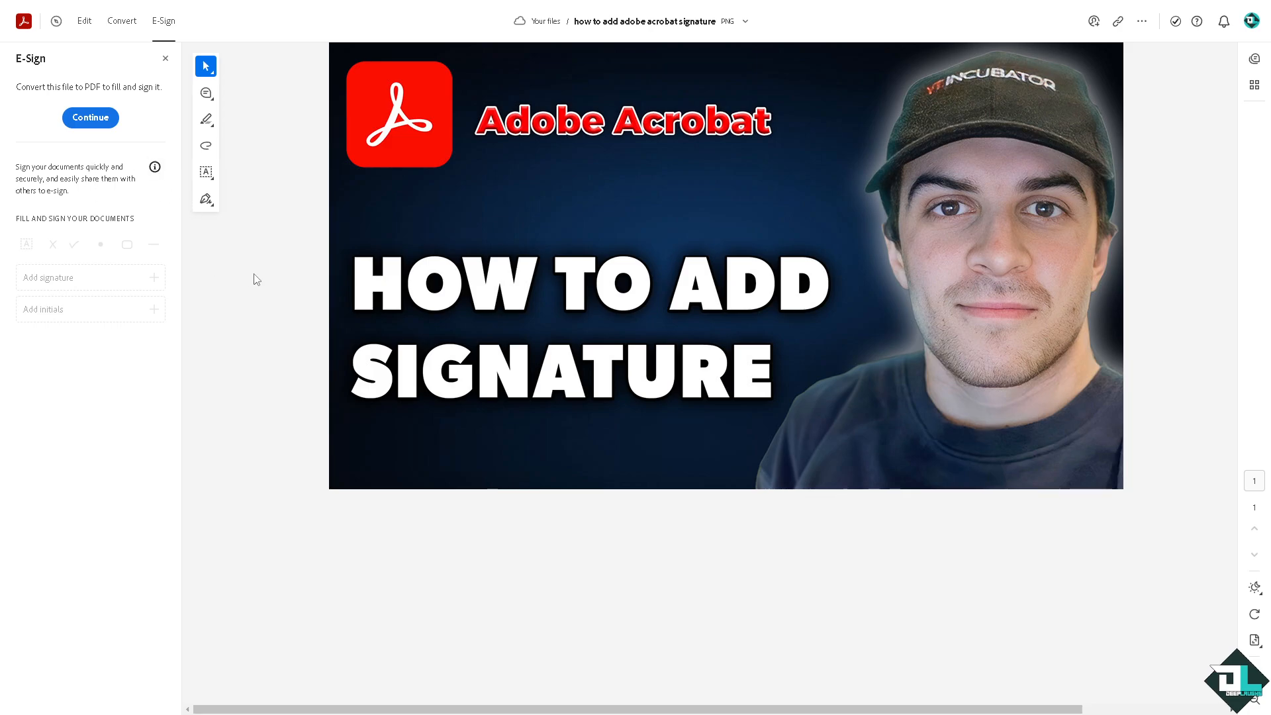
{"action": "mouse_move", "coordinate": [283, 278]}
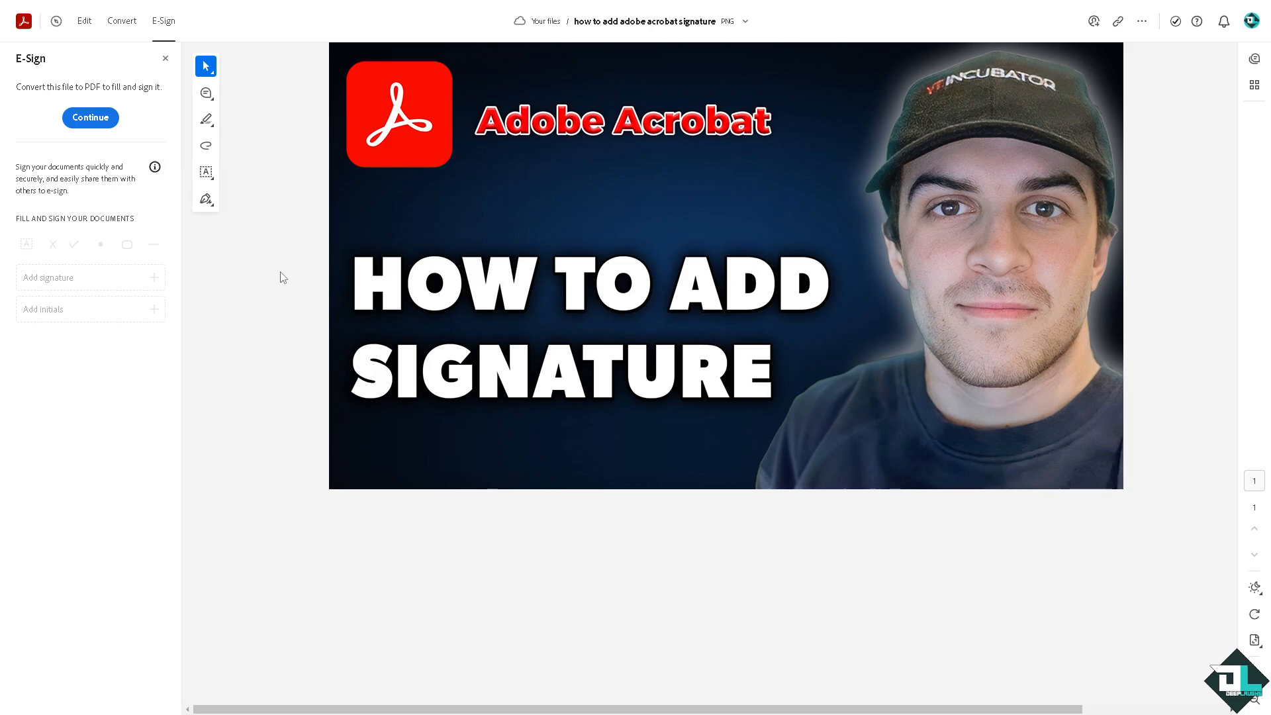
{"action": "mouse_move", "coordinate": [517, 243]}
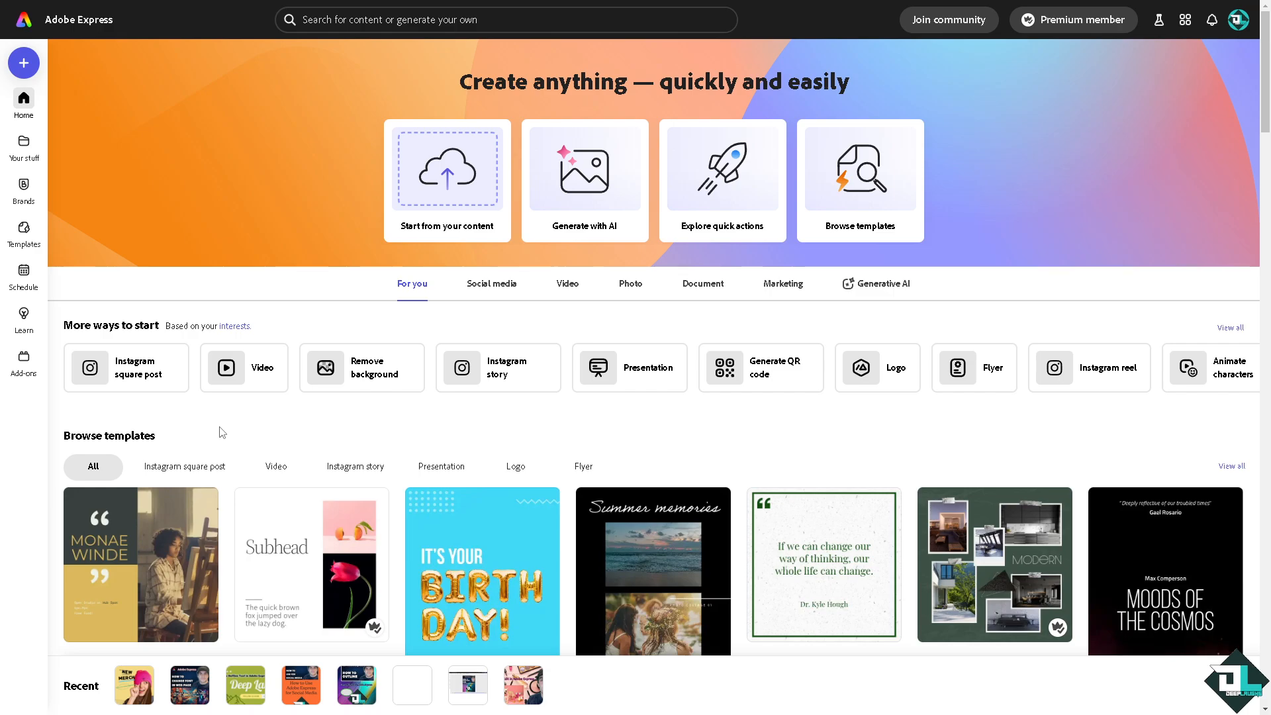
{"action": "mouse_move", "coordinate": [292, 424]}
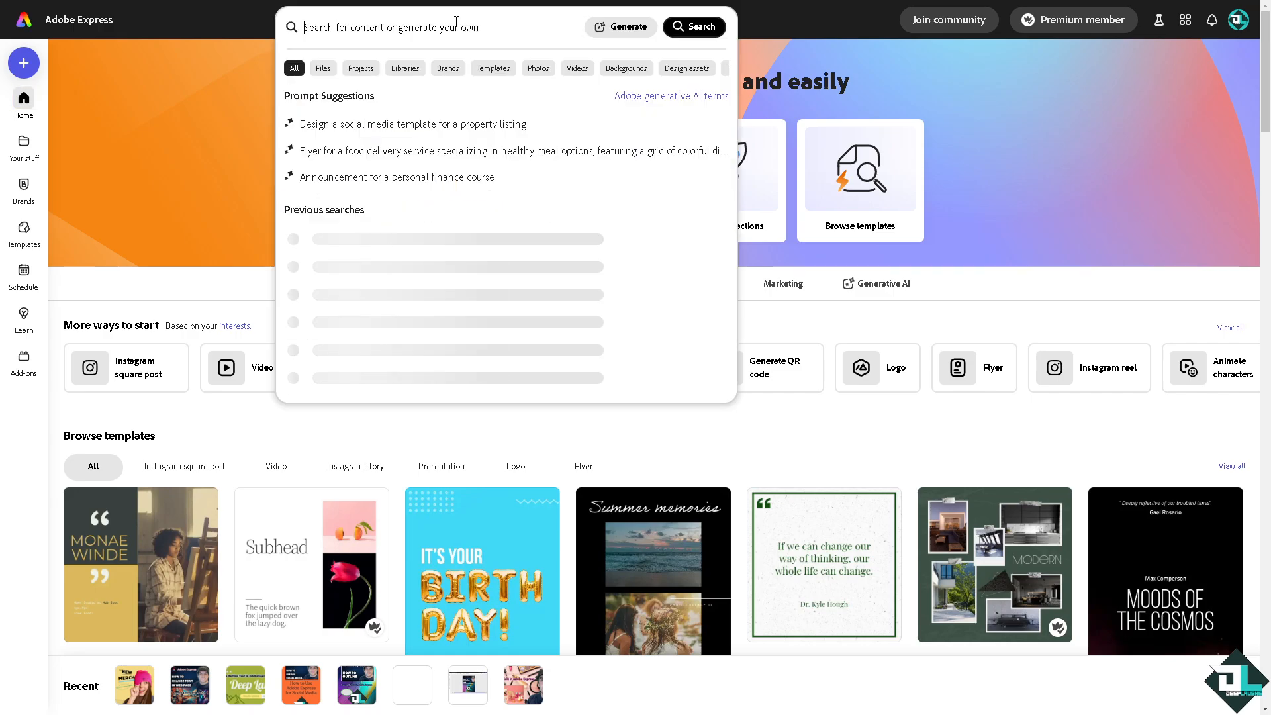
- Search Adobe Express for 'signature' and start a blank new design page
{"action": "type", "text": "signature"}
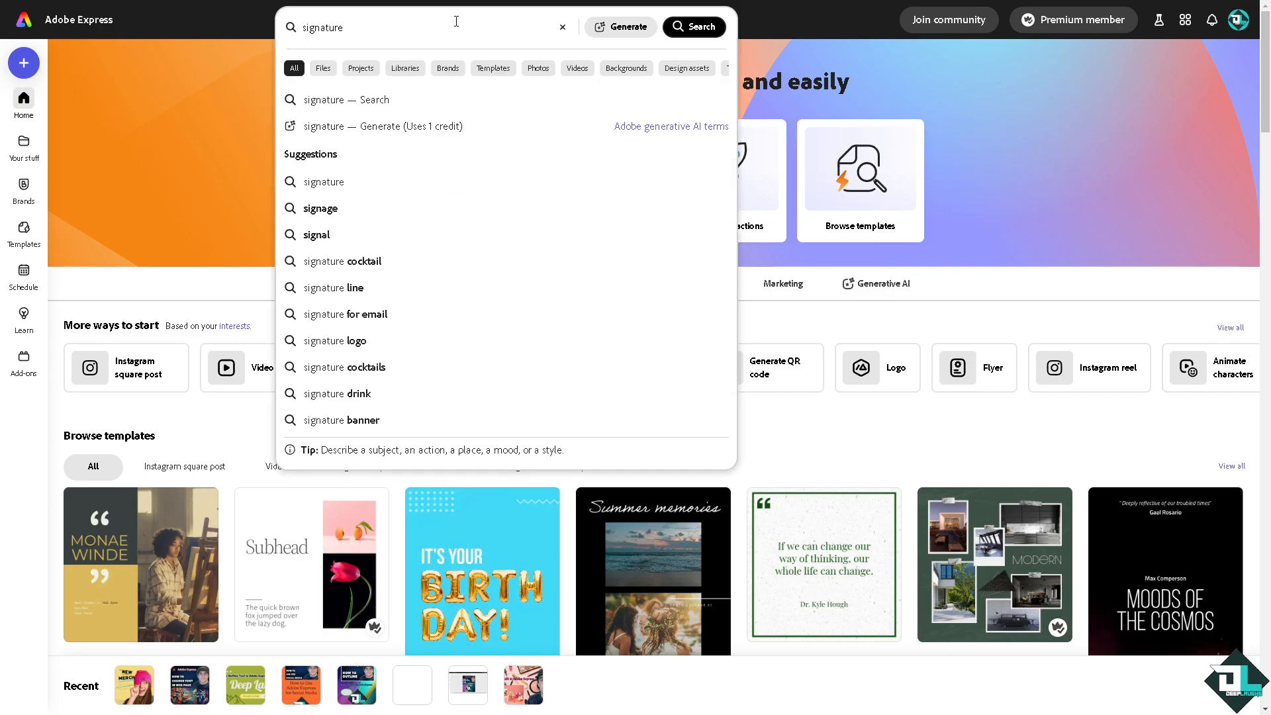
{"action": "left_click", "coordinate": [692, 27]}
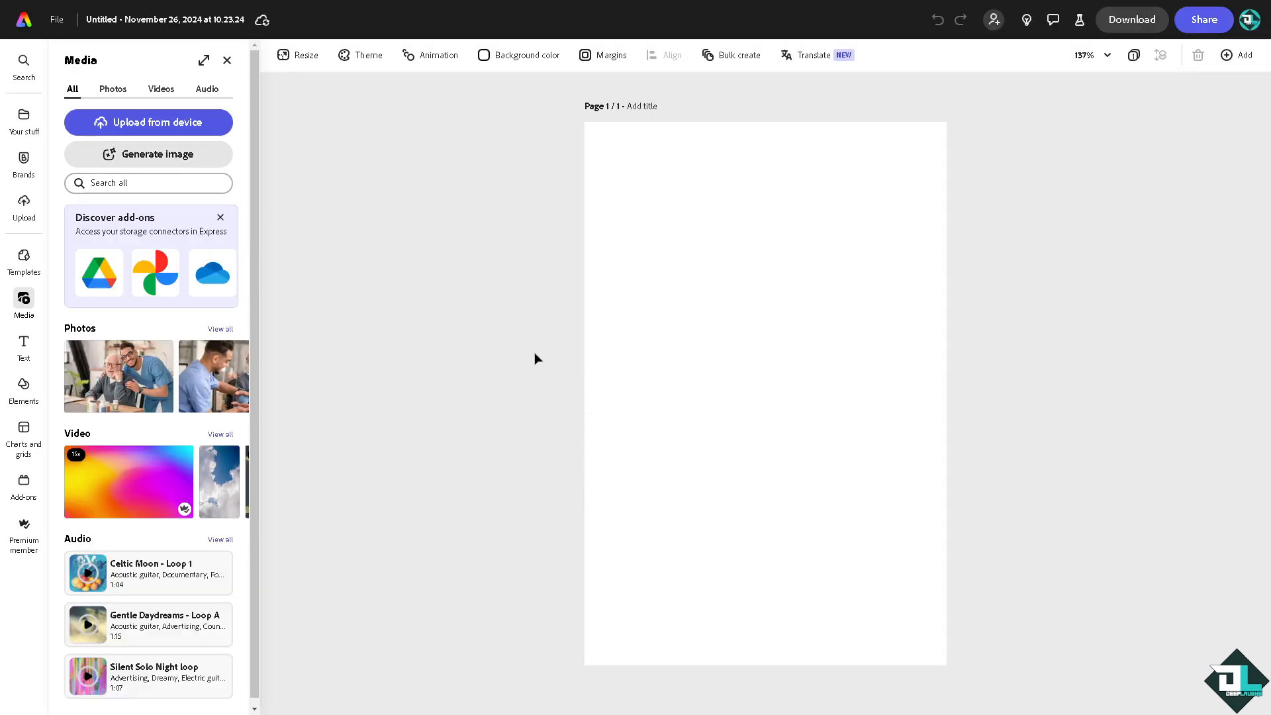
{"action": "mouse_move", "coordinate": [44, 190]}
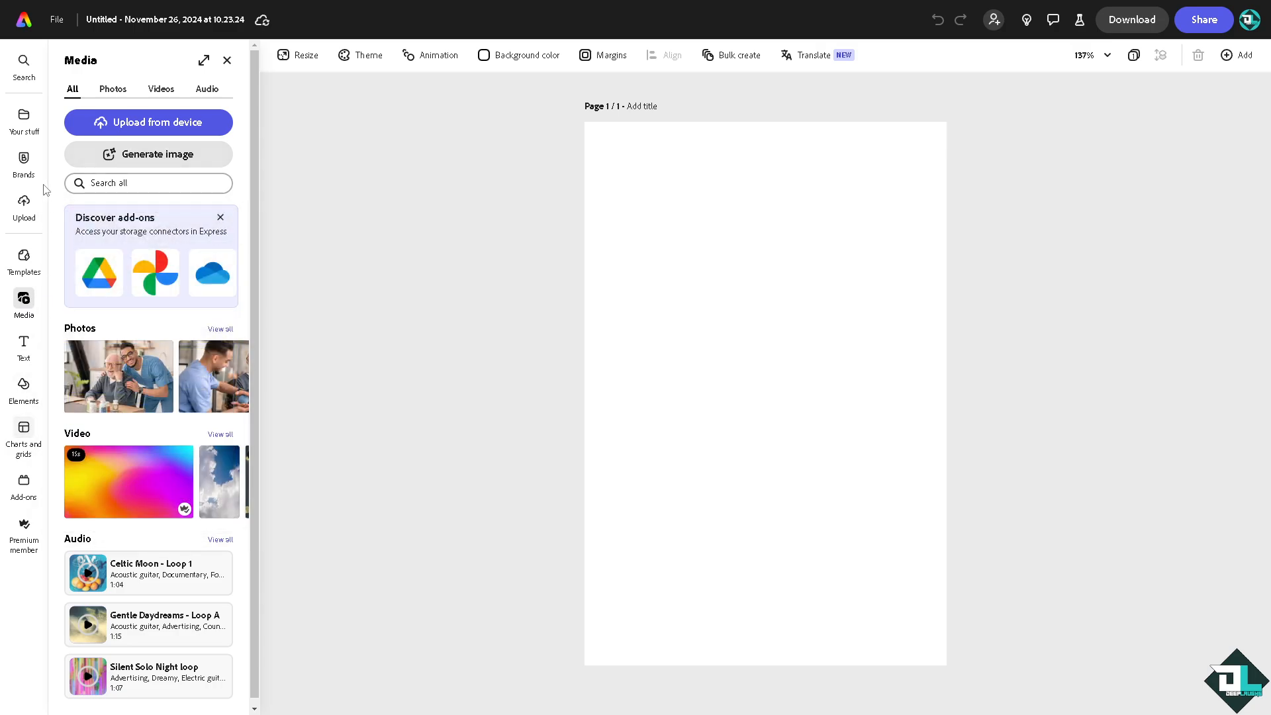
{"action": "mouse_move", "coordinate": [24, 386]}
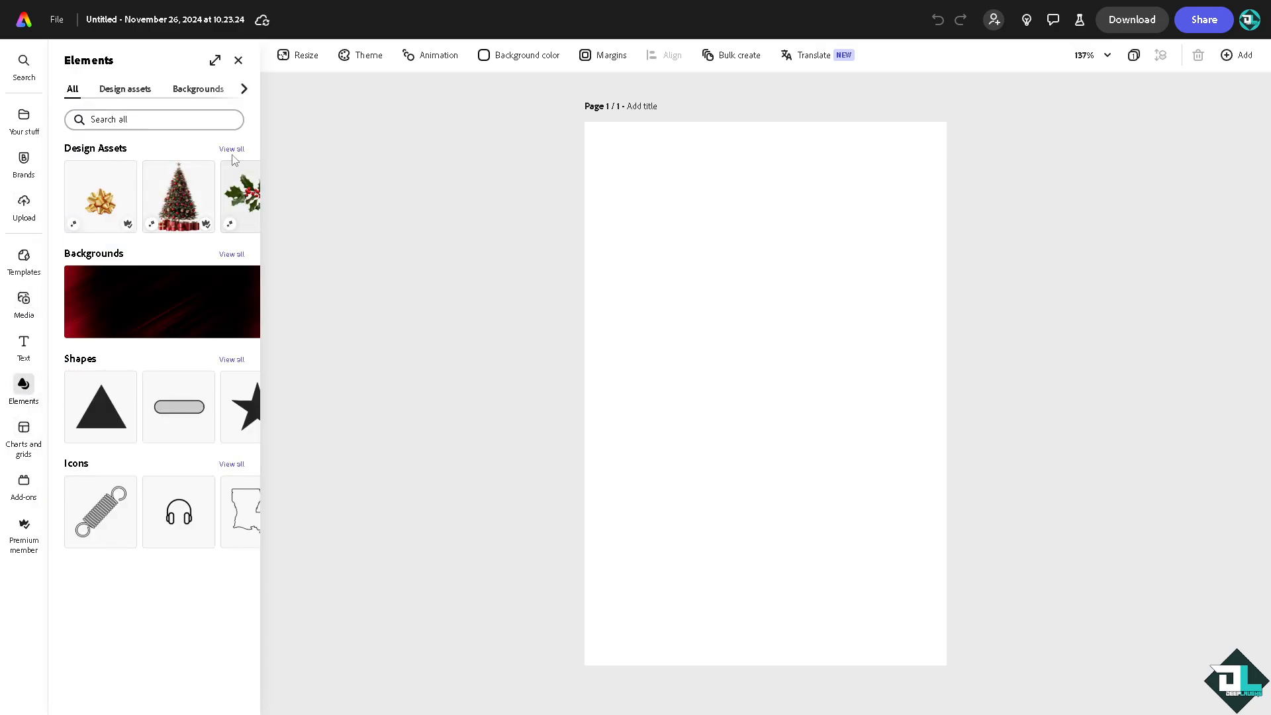
- From Elements > Shapes, activate freehand Draw shape mode on the blank page
{"action": "left_click", "coordinate": [180, 89]}
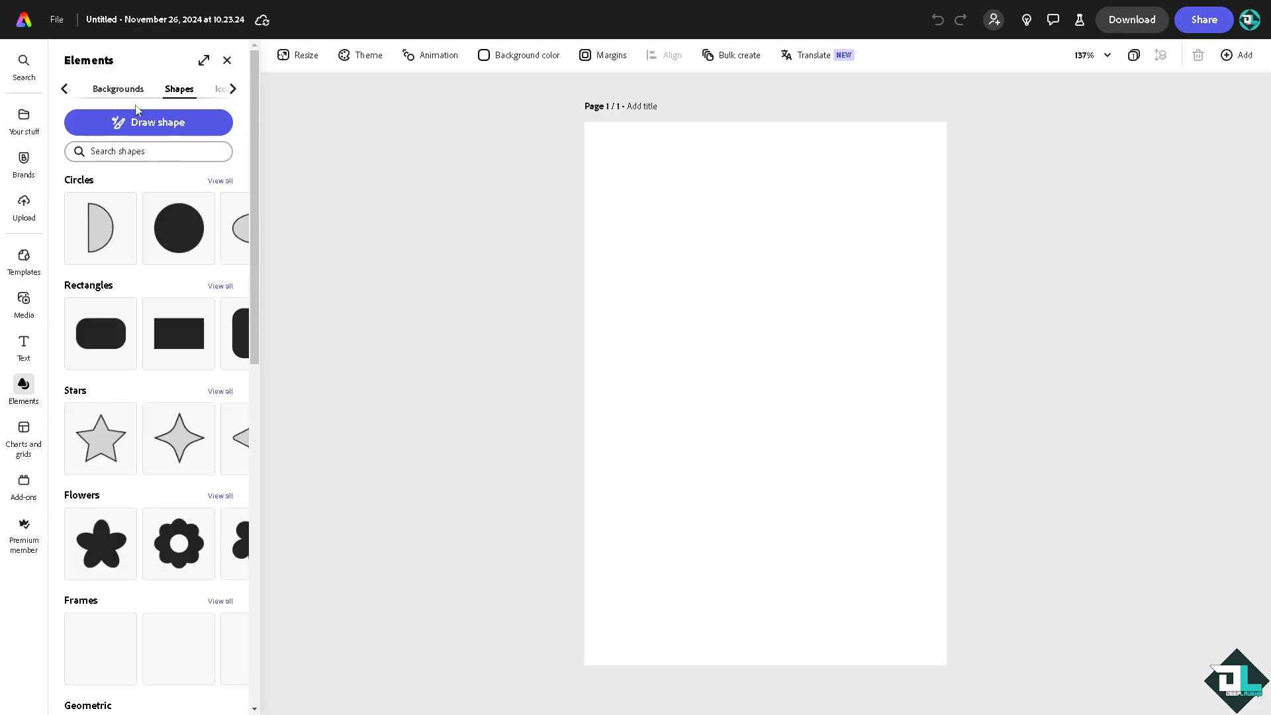
{"action": "left_click", "coordinate": [148, 123]}
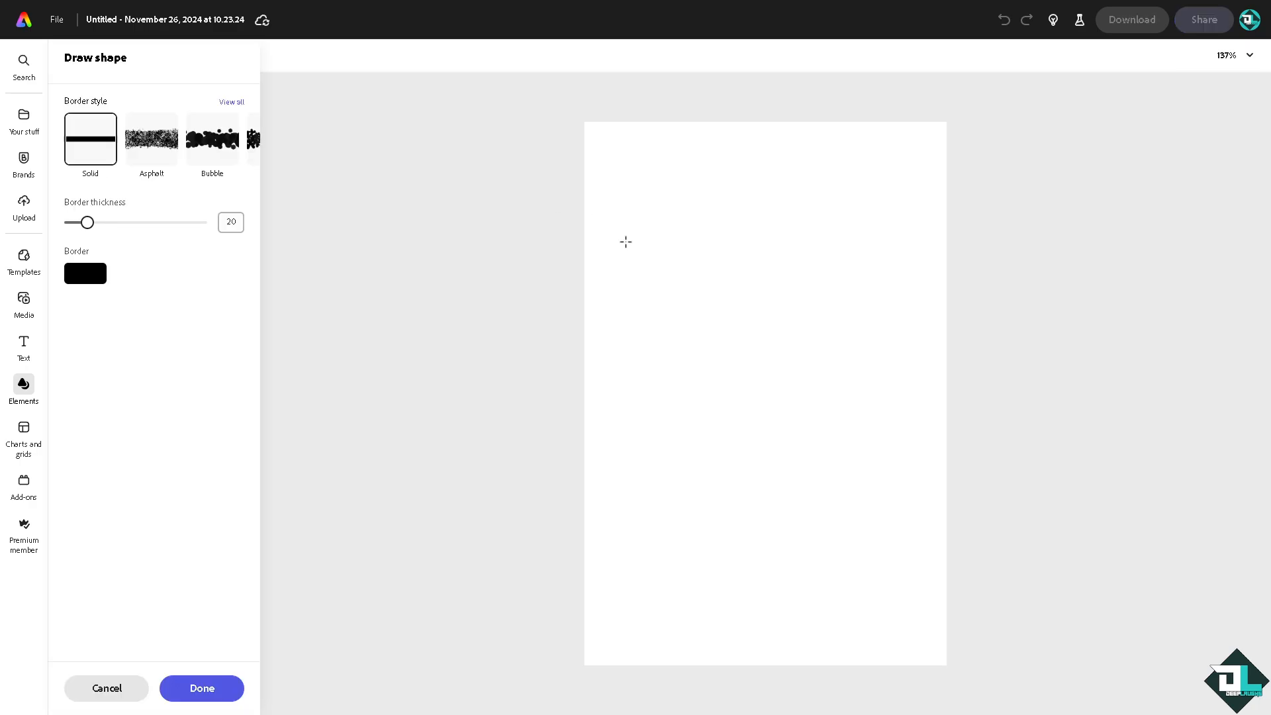
- Hand-draw the thick black 'Deeploghs' signature across the upper part of the page
{"action": "left_click_drag", "start_coordinate": [613, 245], "coordinate": [641, 405]}
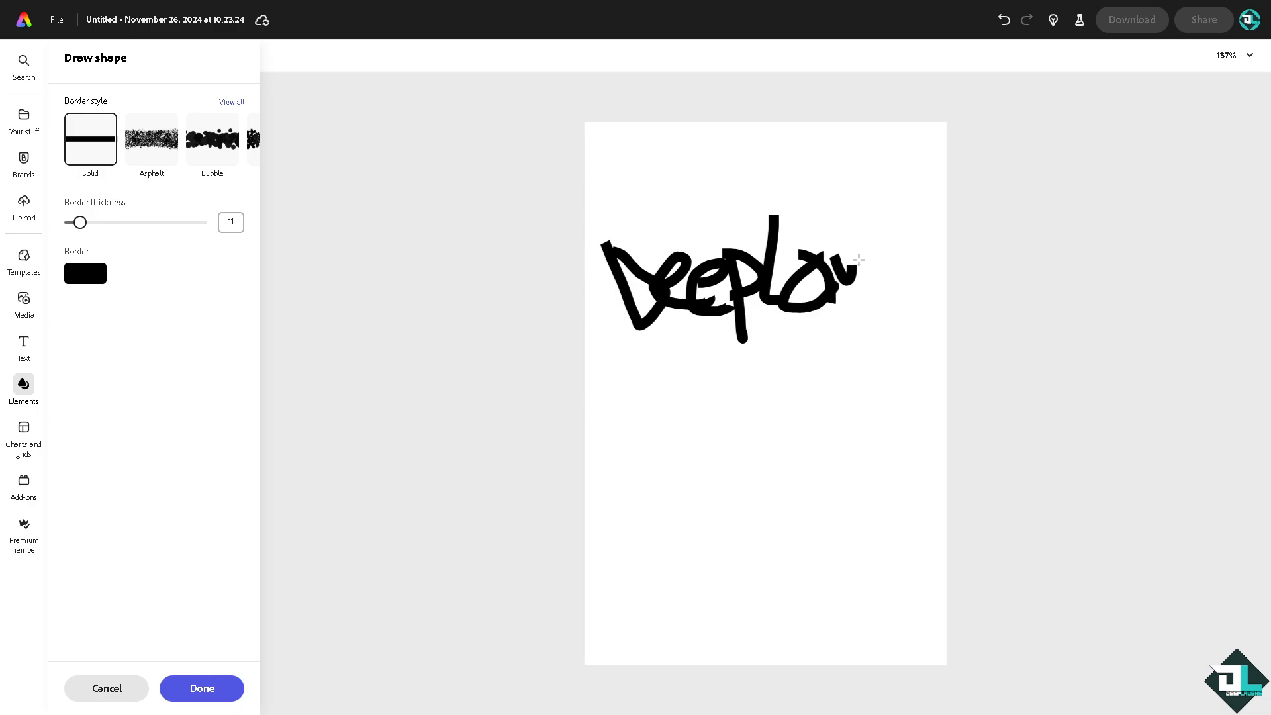
{"action": "left_click_drag", "start_coordinate": [860, 260], "coordinate": [897, 251]}
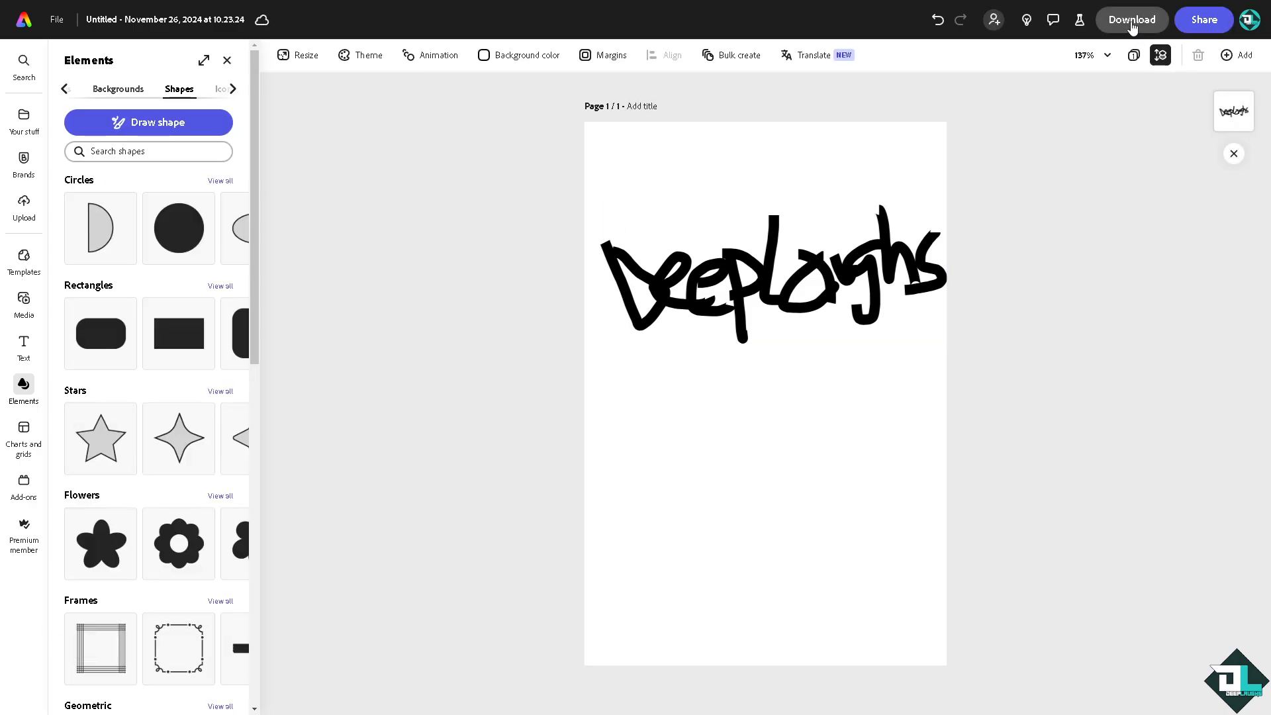
- Download the signature design as a PNG (Best for images)
{"action": "left_click", "coordinate": [1131, 19]}
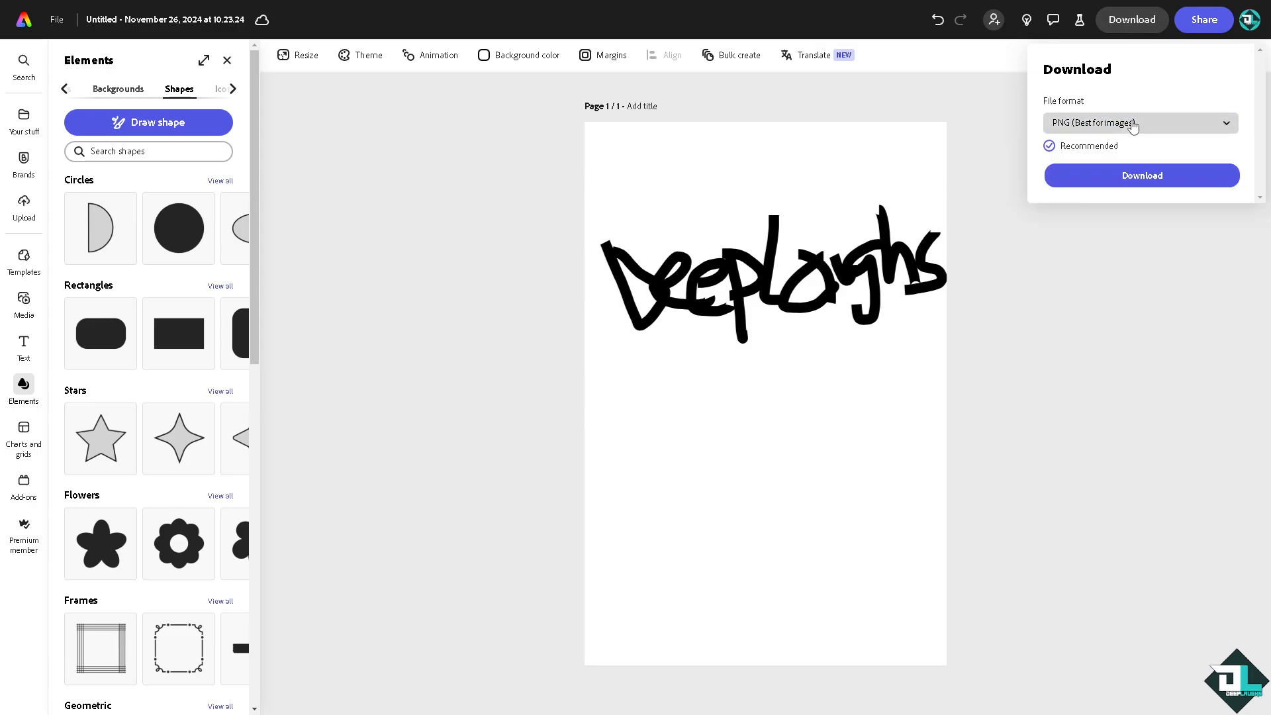
{"action": "left_click", "coordinate": [1138, 123]}
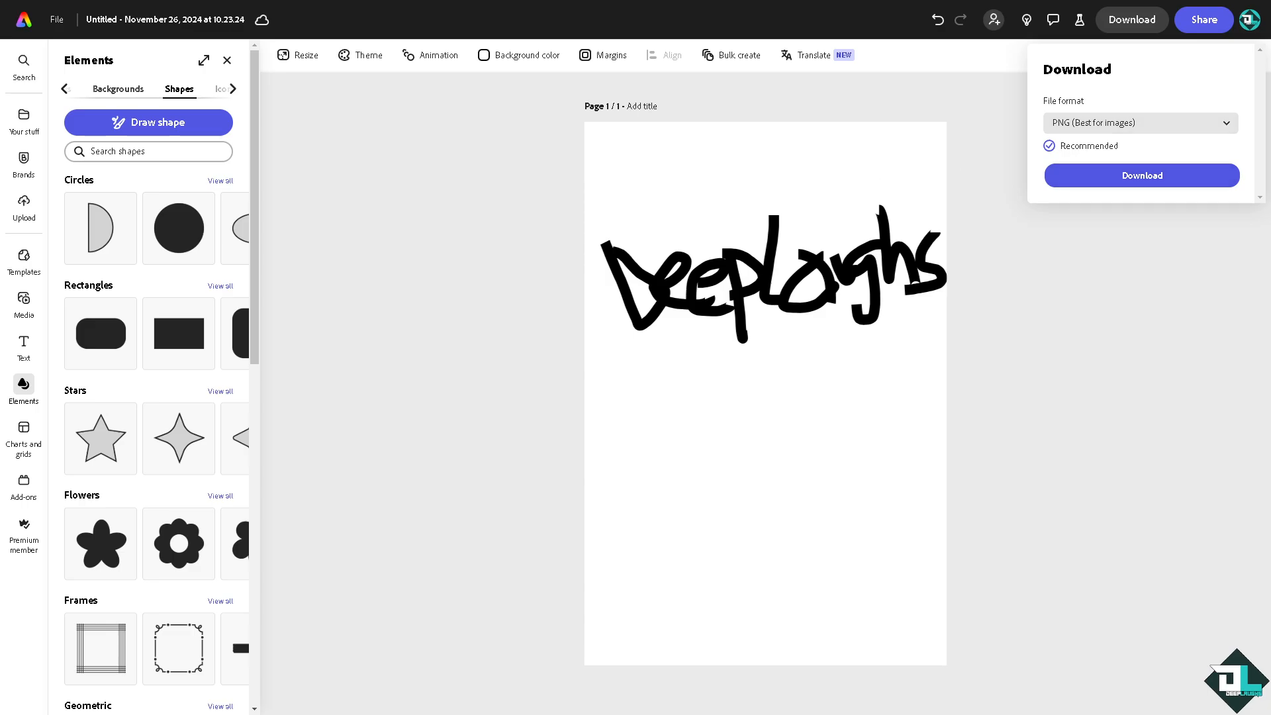
{"action": "left_click", "coordinate": [1138, 122]}
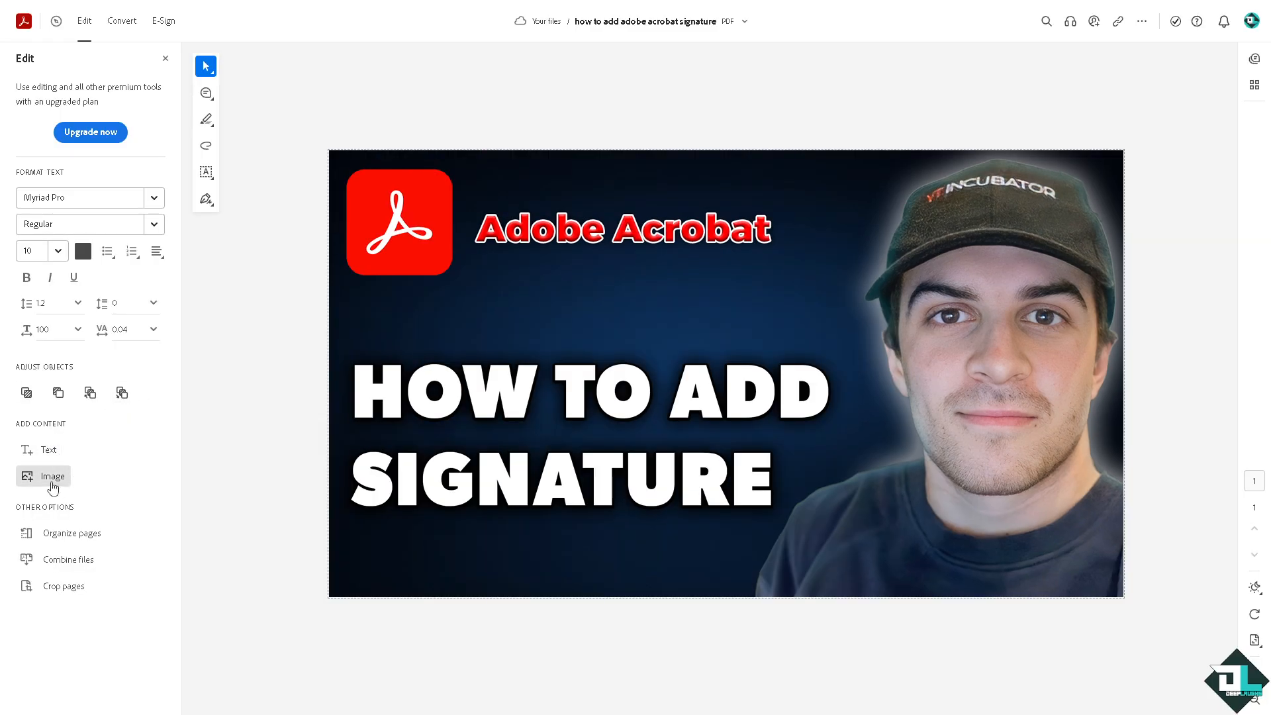
- Choose Add Image in the Edit panel, triggering the Acrobat Pro subscription offer
{"action": "left_click", "coordinate": [52, 477]}
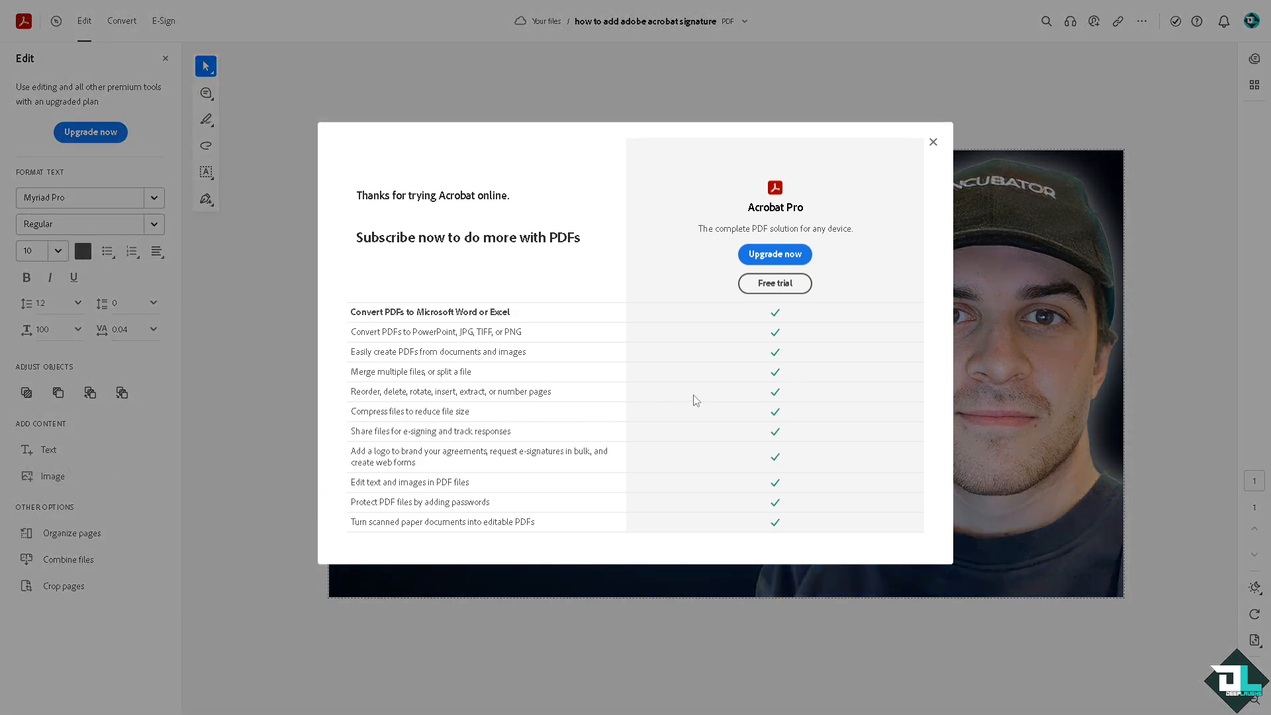
{"action": "mouse_move", "coordinate": [692, 402]}
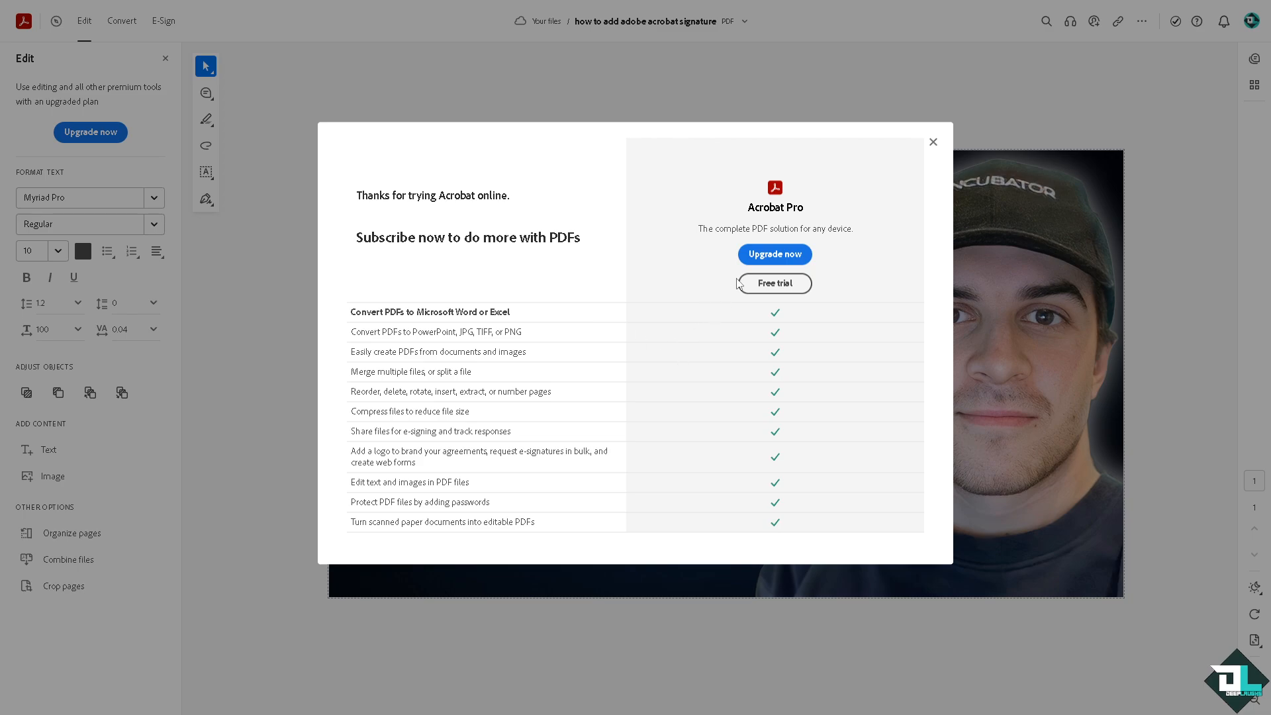
{"action": "mouse_move", "coordinate": [774, 254]}
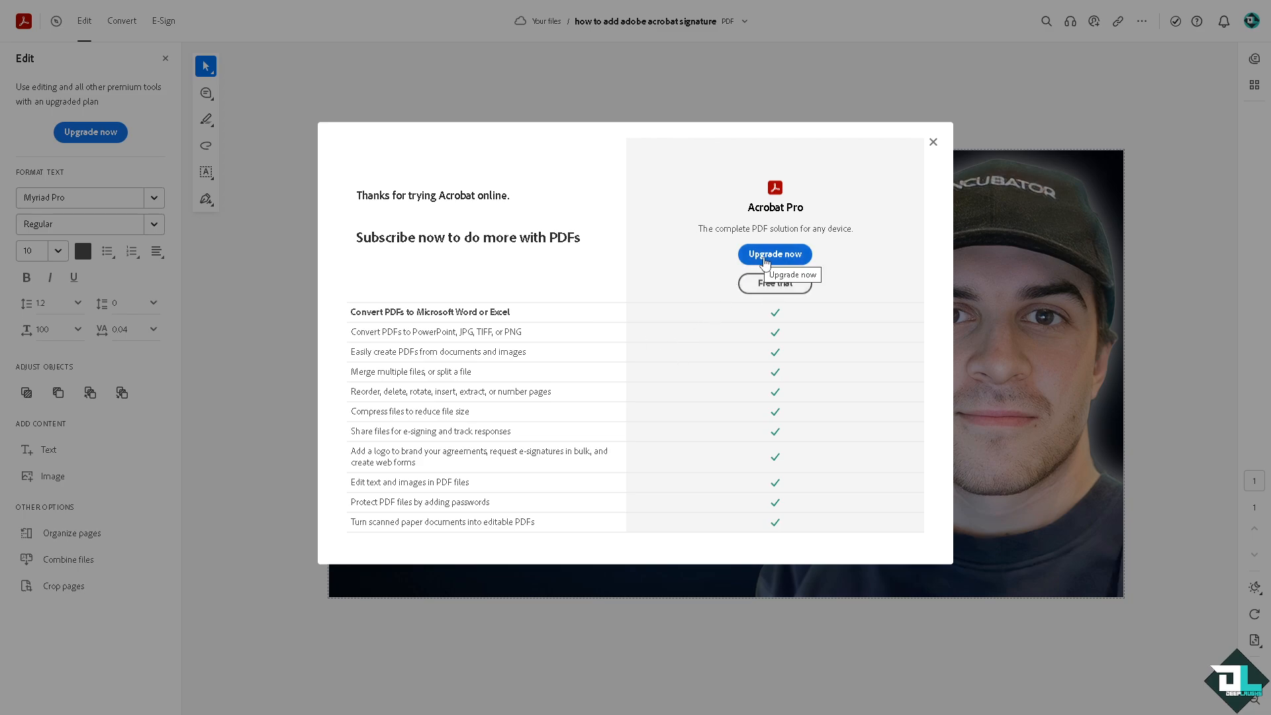
{"action": "mouse_move", "coordinate": [1015, 301]}
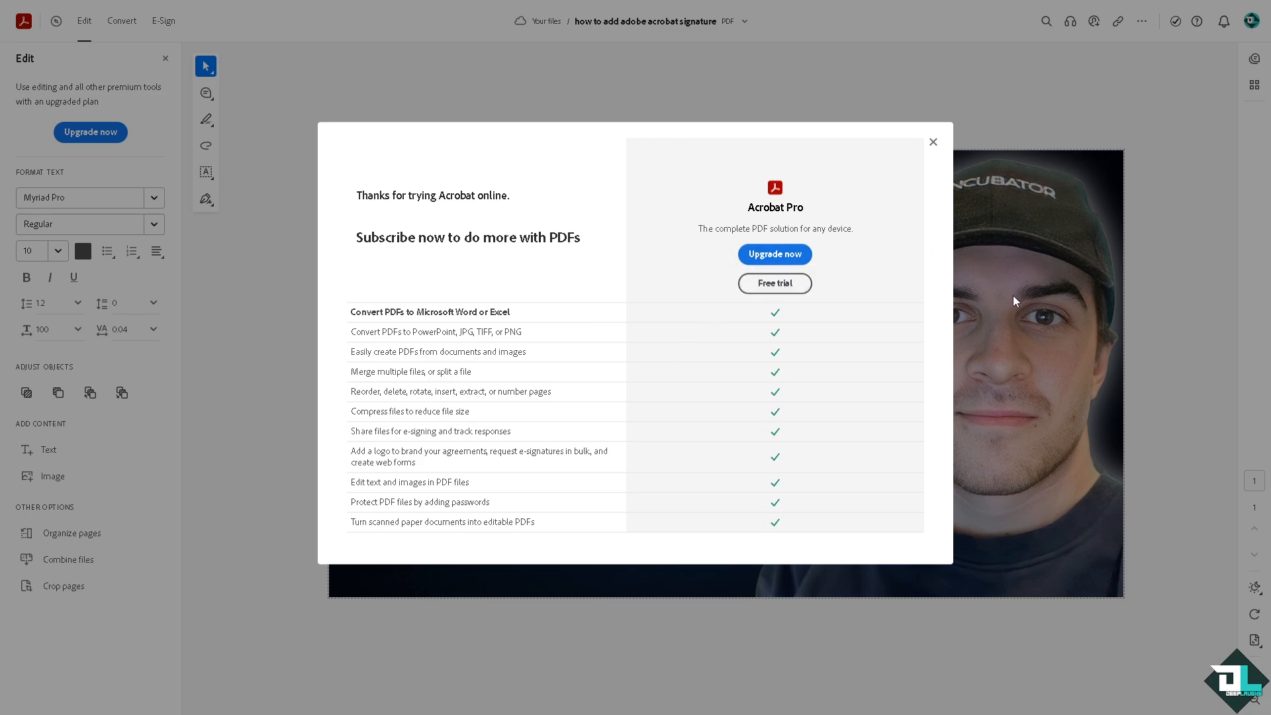